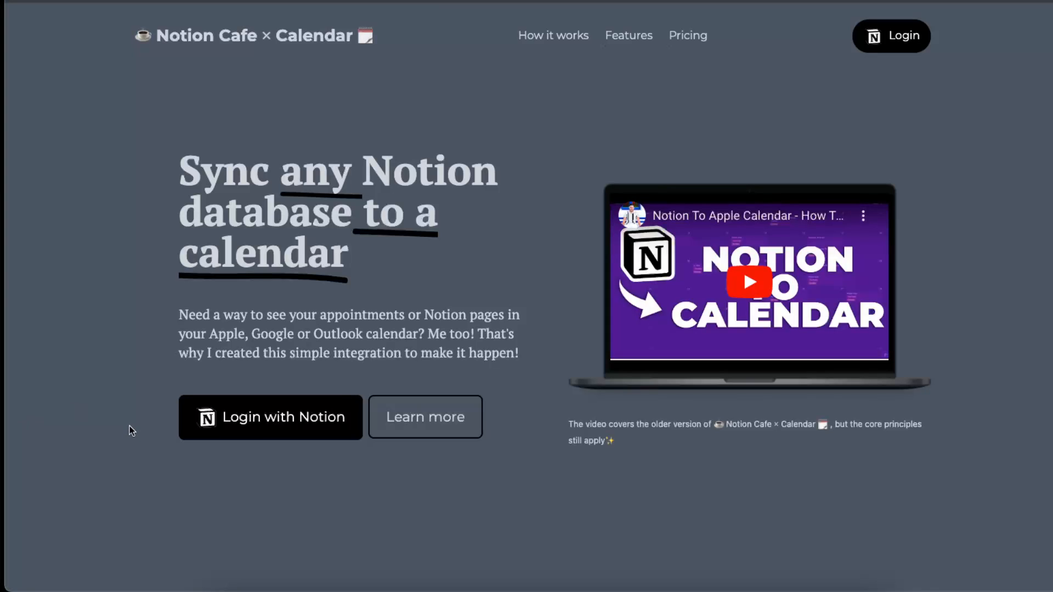
mouse_move(402, 286)
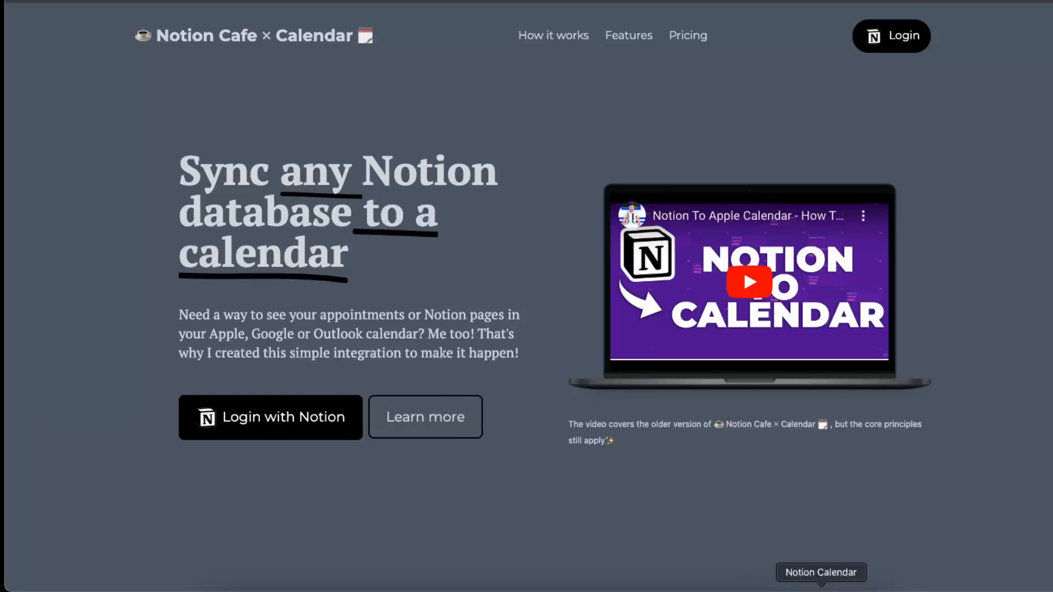
Sign in to Notion Cafe Calendar with the Notion account and proceed to page selection
left_click(821, 573)
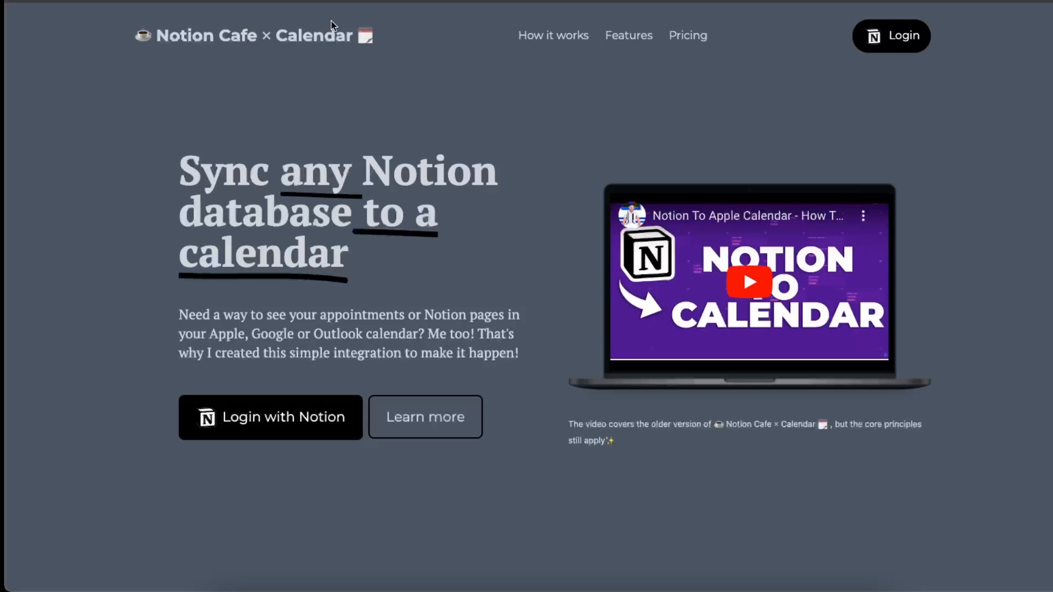
mouse_move(337, 106)
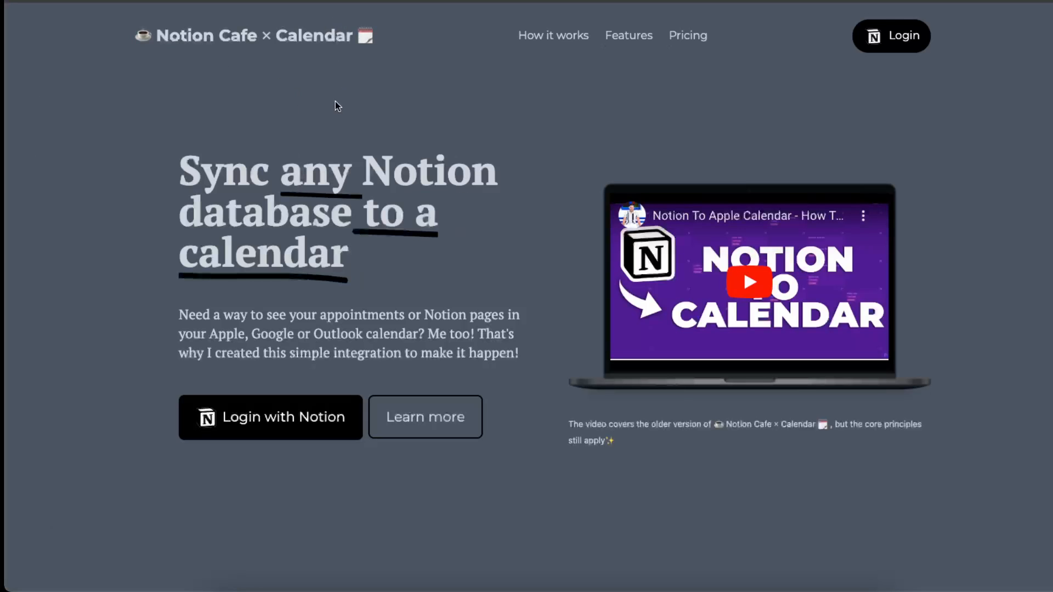
mouse_move(329, 148)
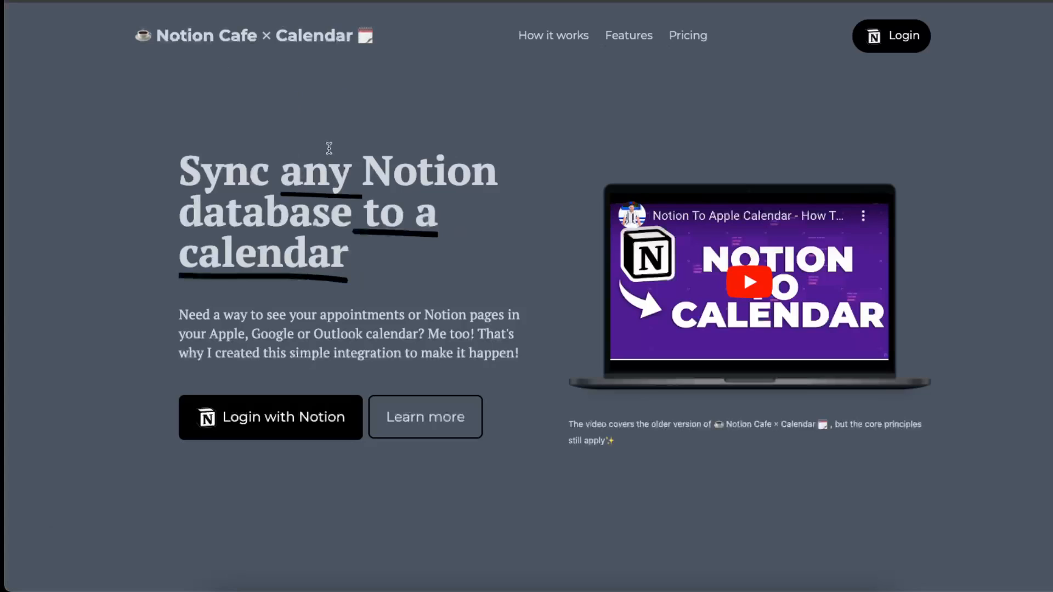
mouse_move(330, 143)
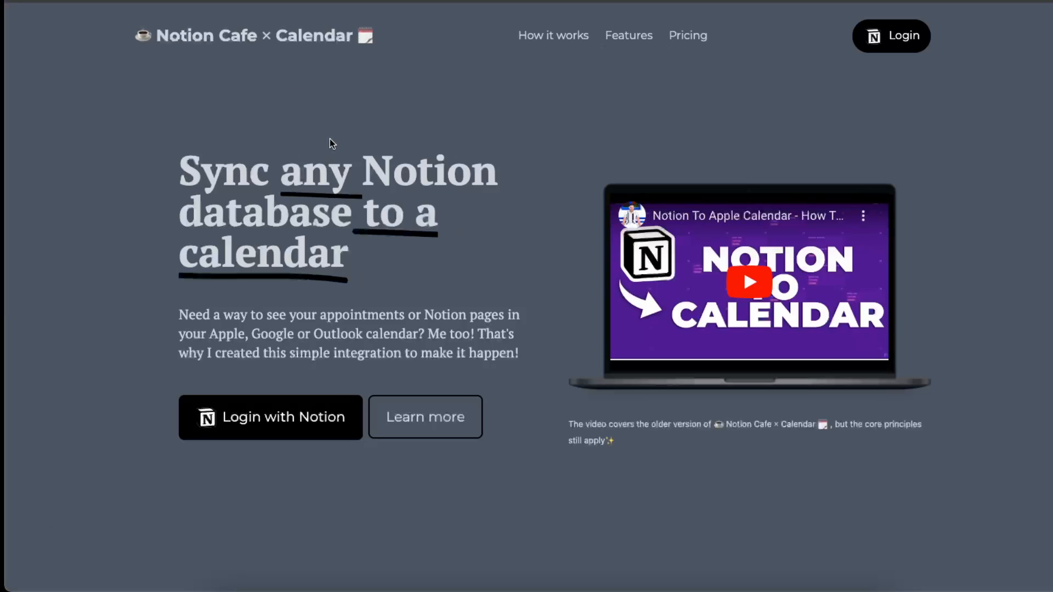
mouse_move(307, 143)
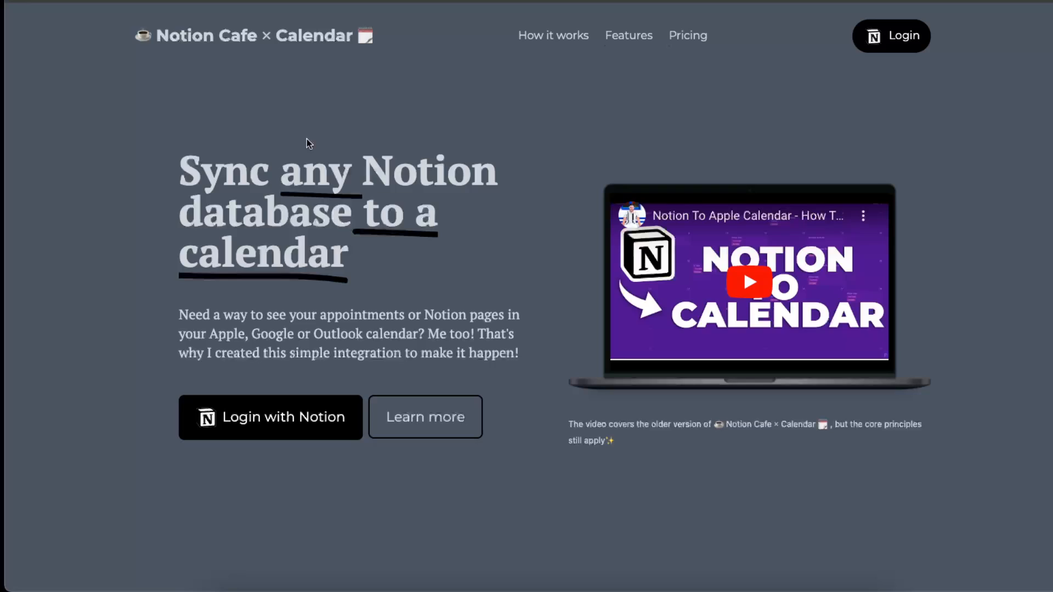
mouse_move(200, 153)
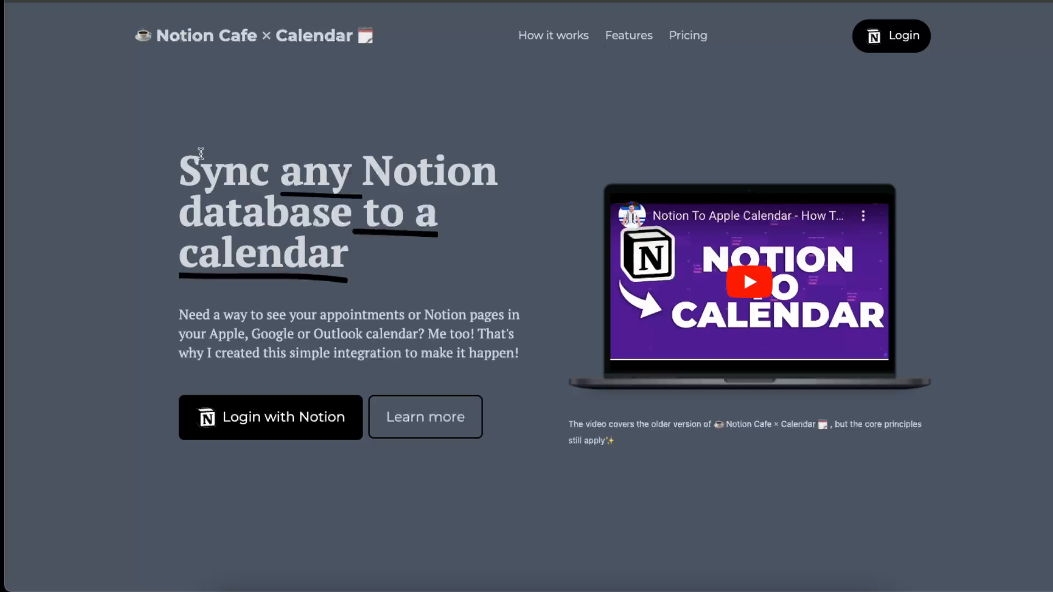
mouse_move(414, 139)
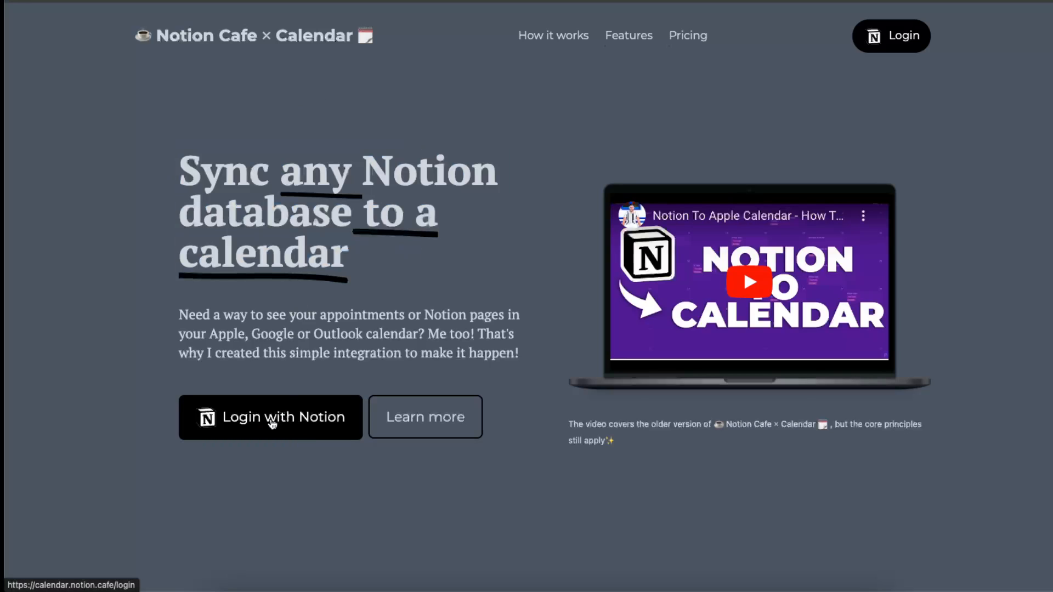
left_click(270, 417)
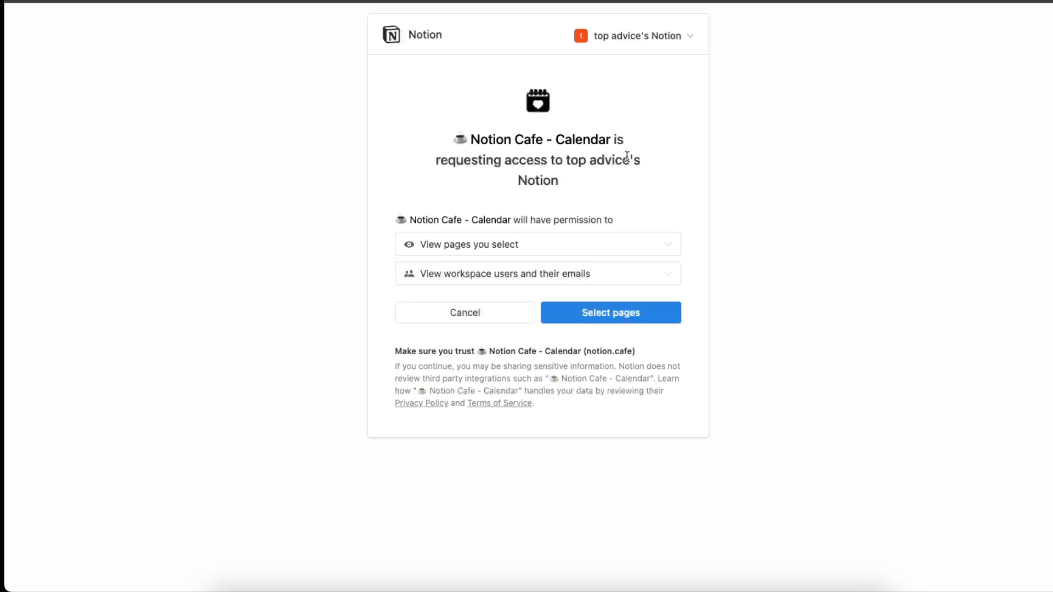
left_click_drag(519, 160, 625, 161)
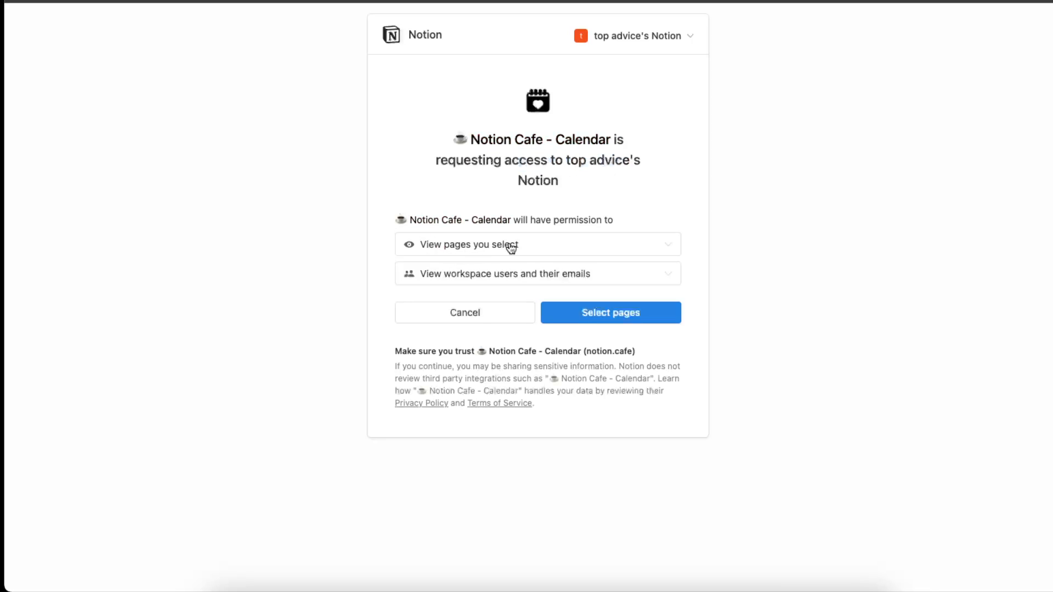
mouse_move(534, 282)
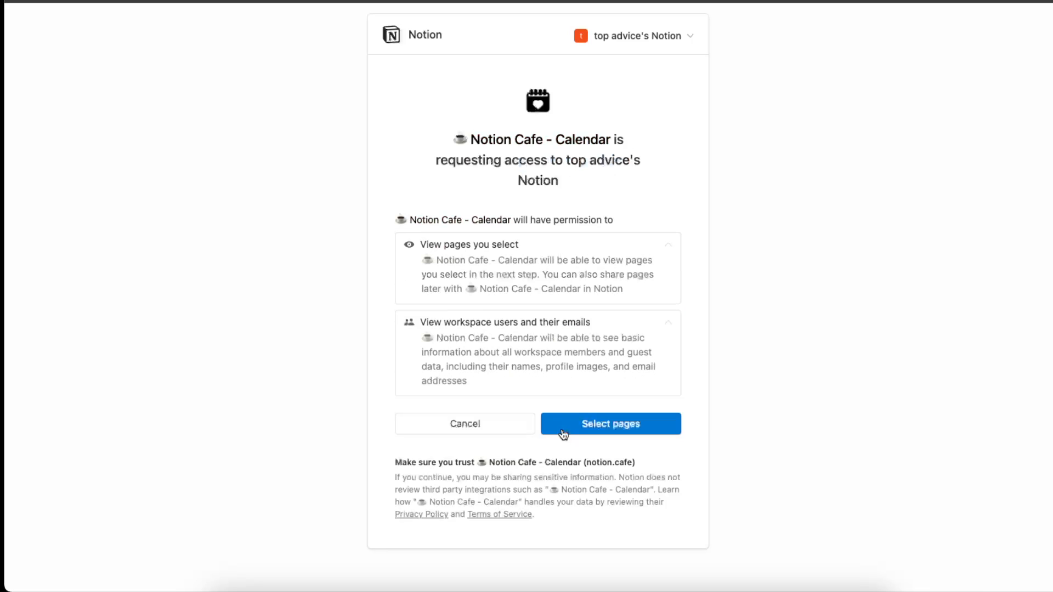
left_click(610, 424)
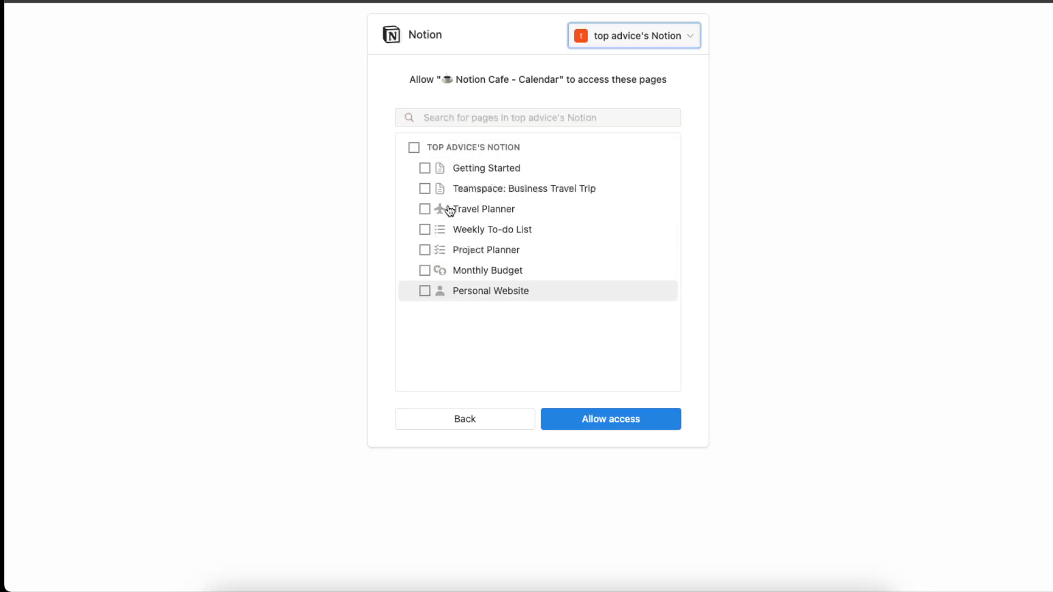
Share the Travel Planner page and grant Notion Cafe Calendar access to it
left_click(424, 209)
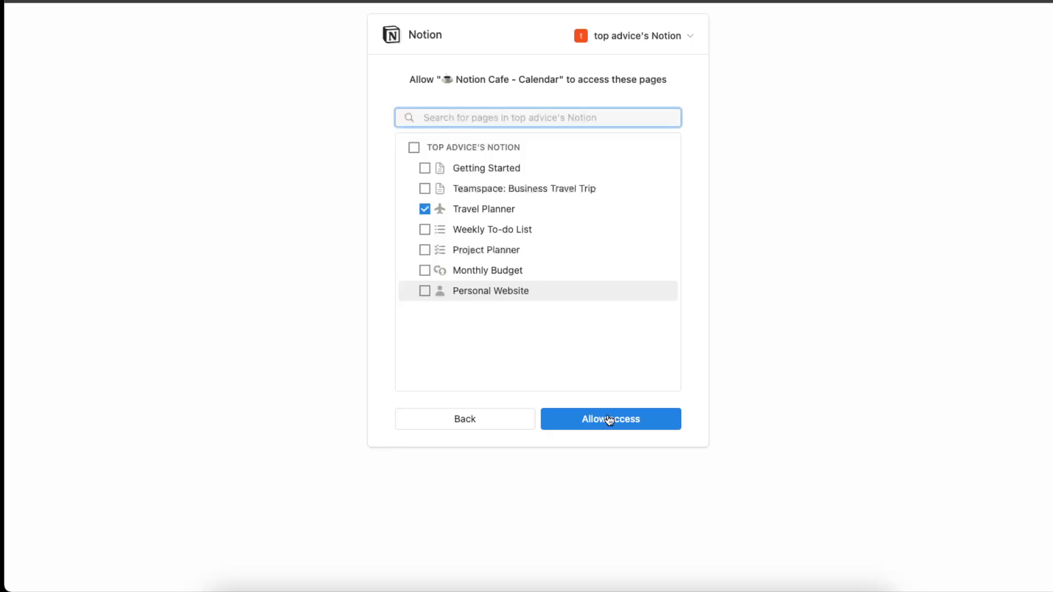
left_click(610, 418)
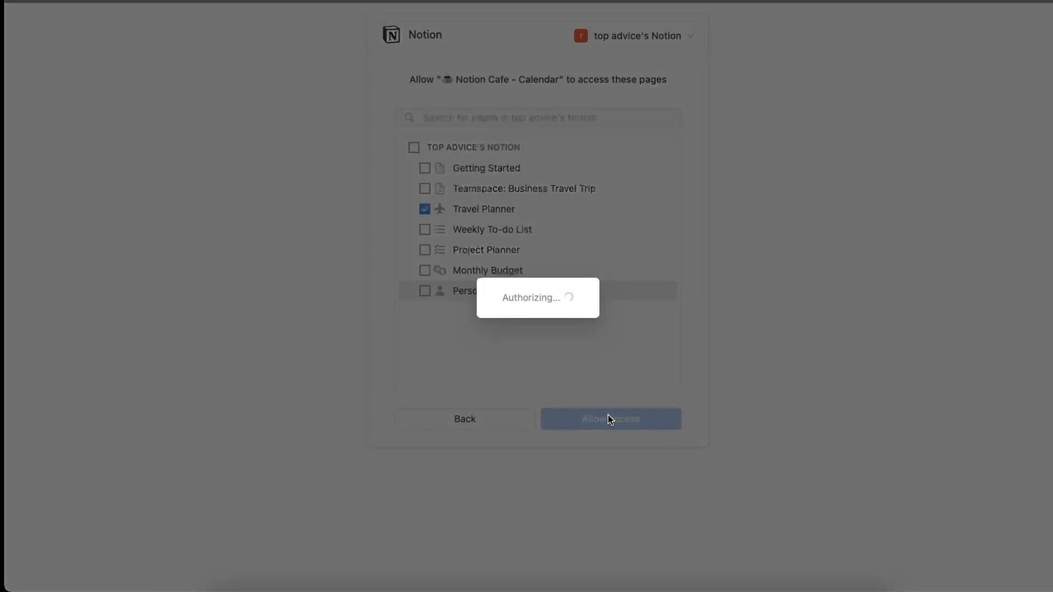
left_click(610, 418)
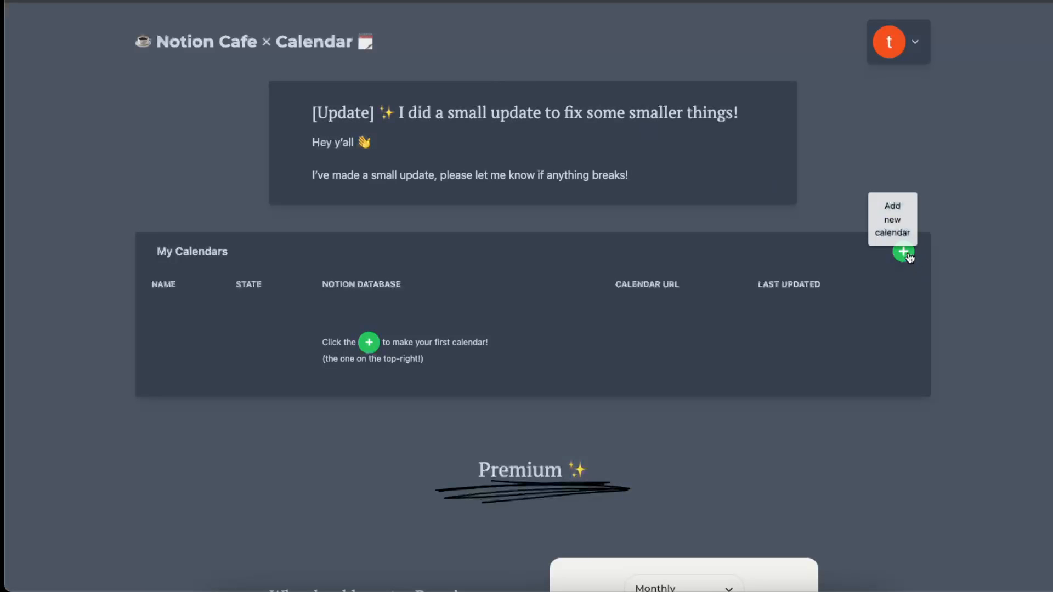
Create a new calendar sourced from the Schedule Notion database
left_click(903, 253)
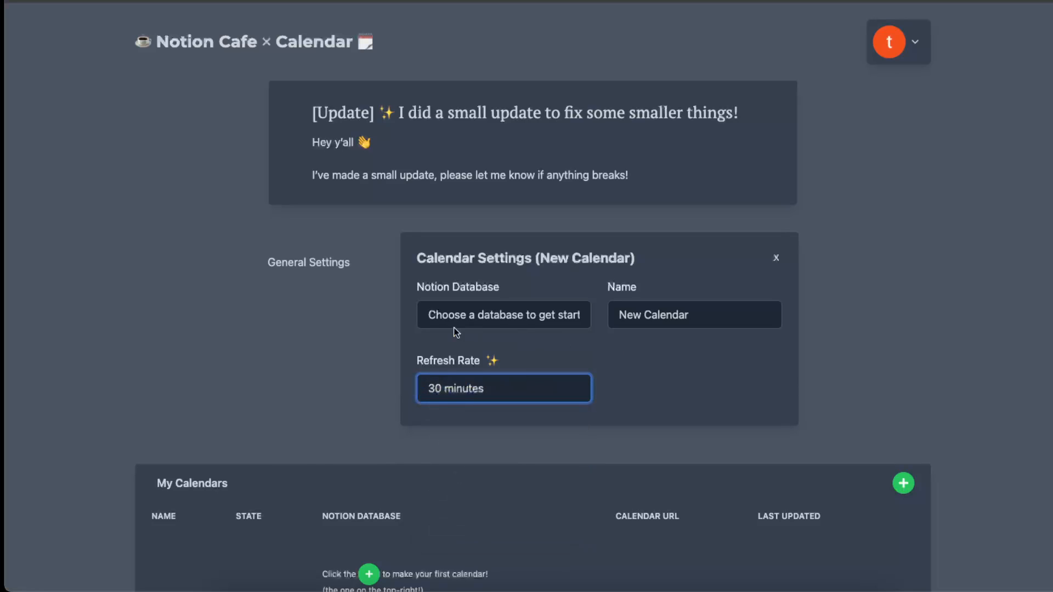
mouse_move(516, 328)
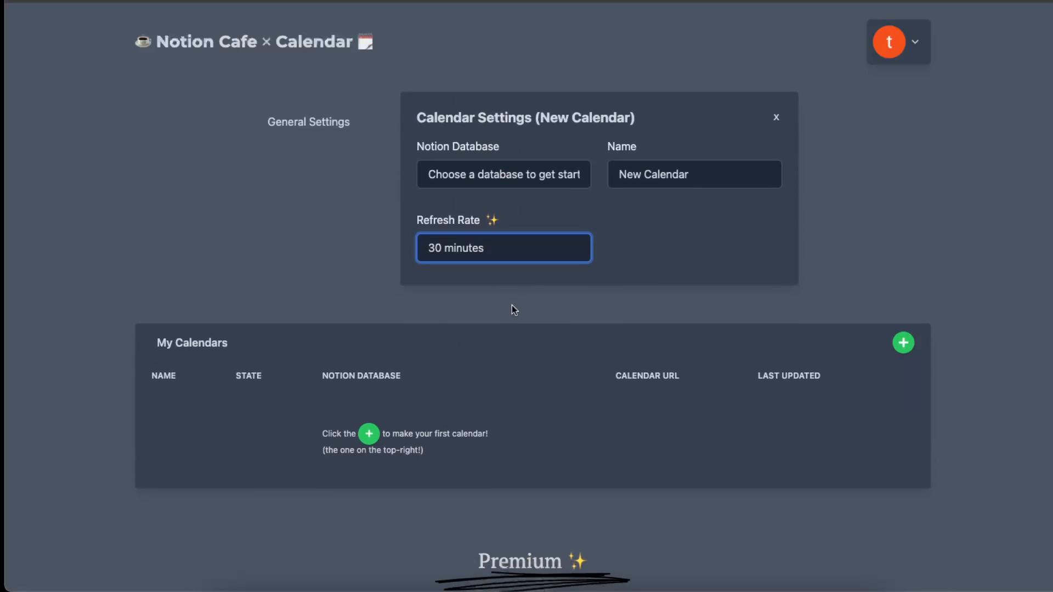
left_click(504, 174)
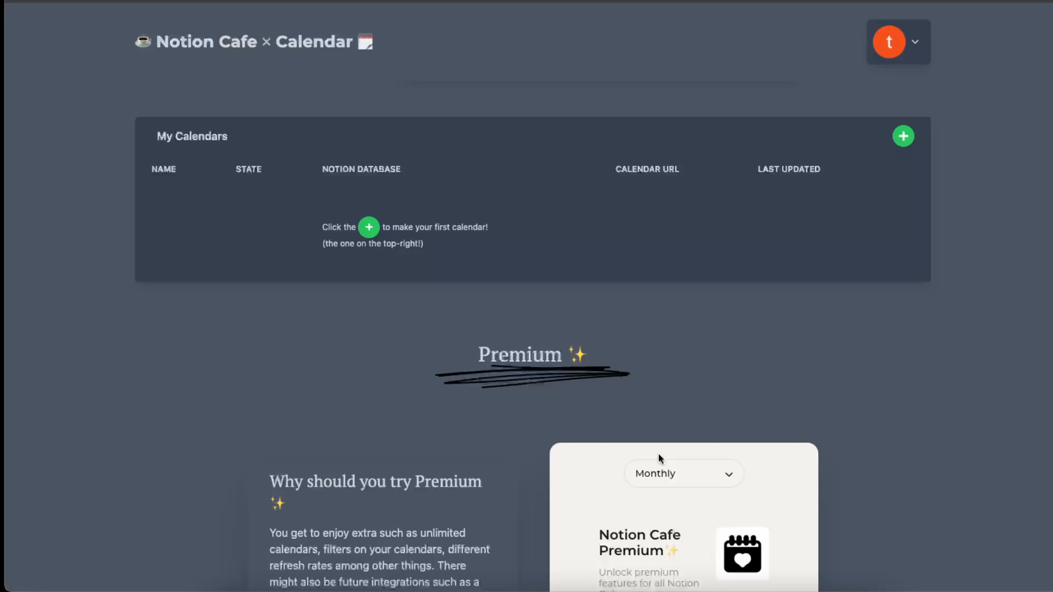
left_click(903, 136)
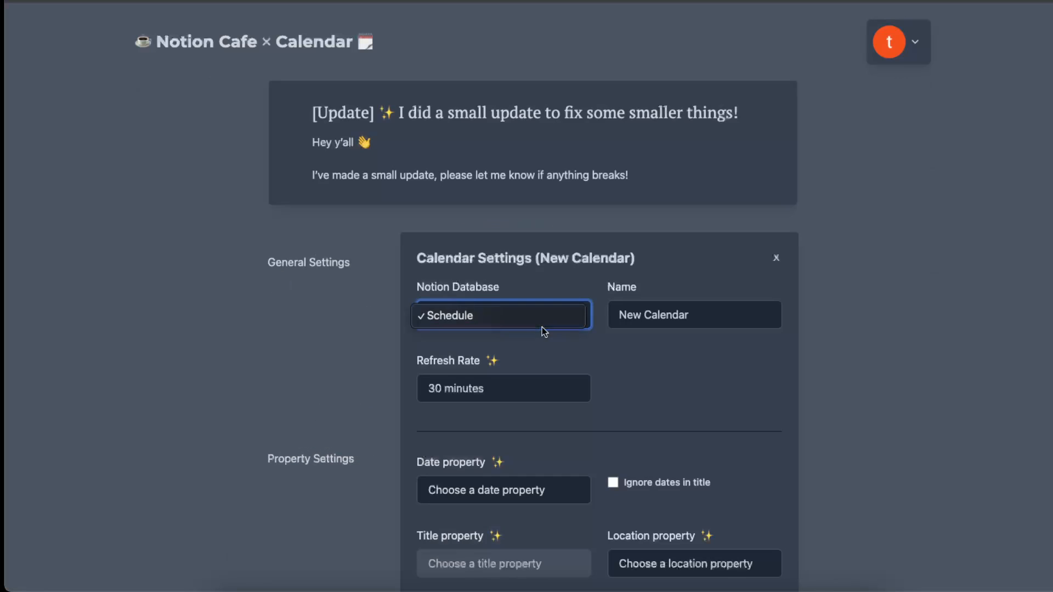
scroll("down", 3)
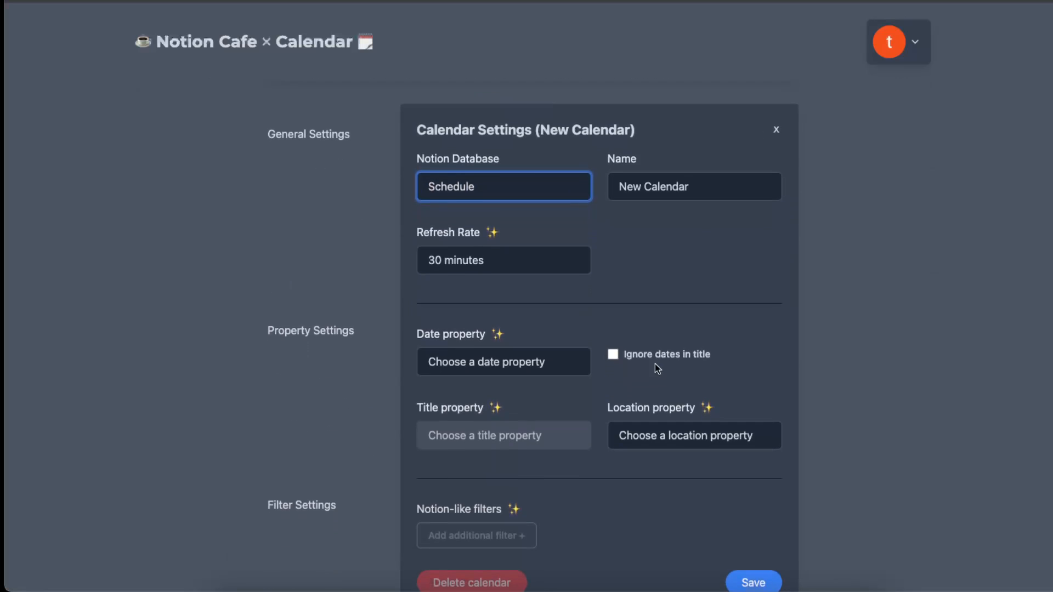
Use Date as the date property and Notes as location, then save New Calendar
left_click(503, 361)
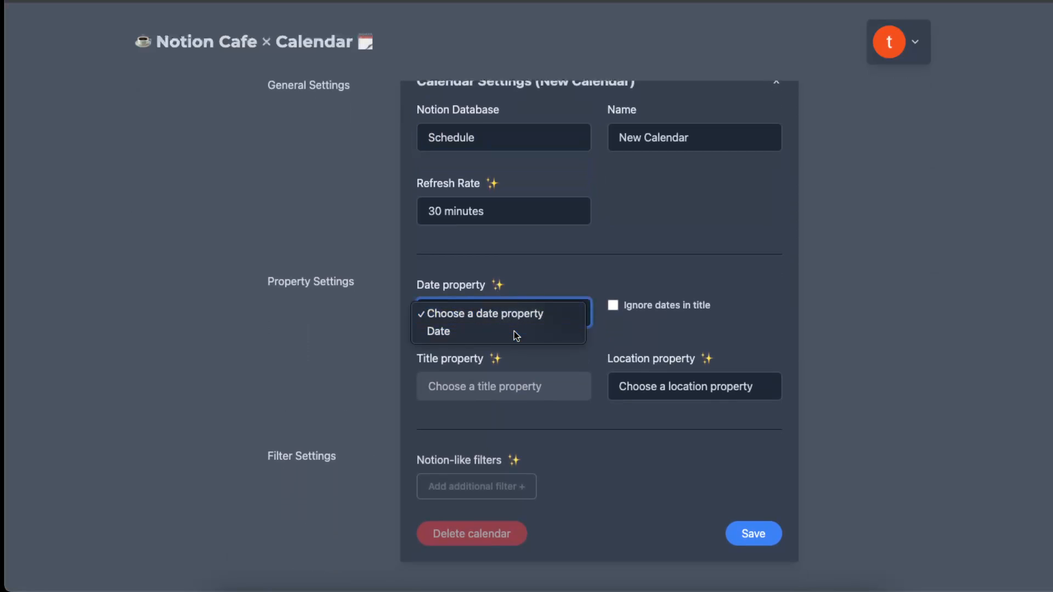
left_click(439, 331)
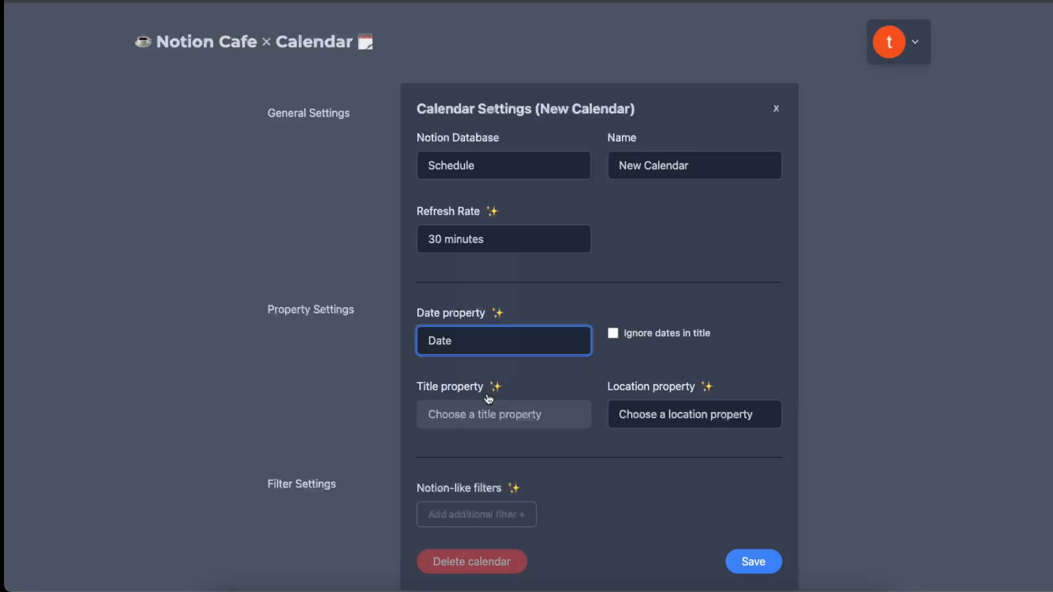
mouse_move(496, 387)
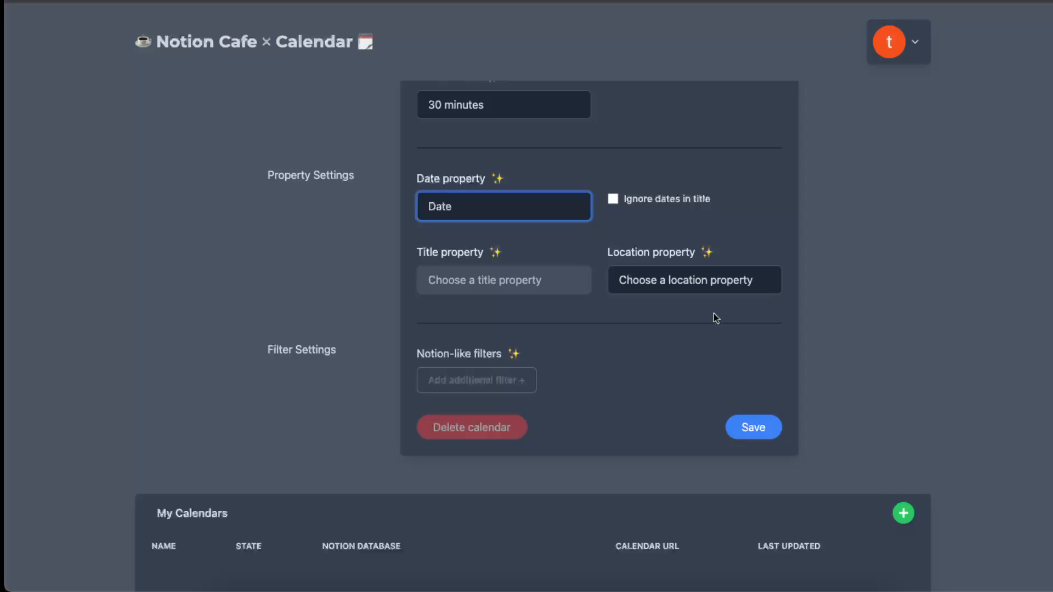
left_click(693, 279)
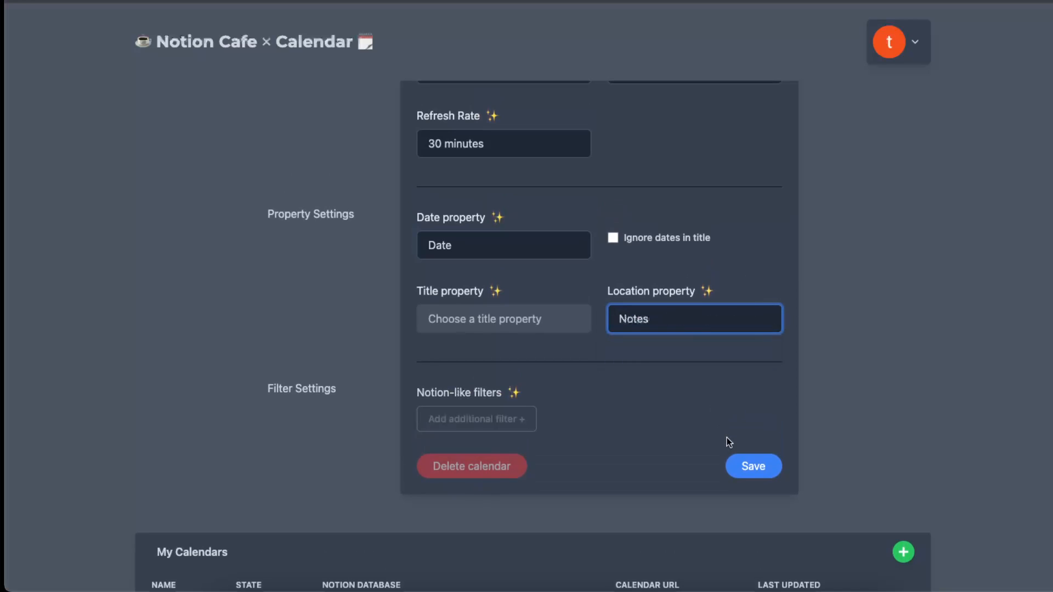
left_click(753, 466)
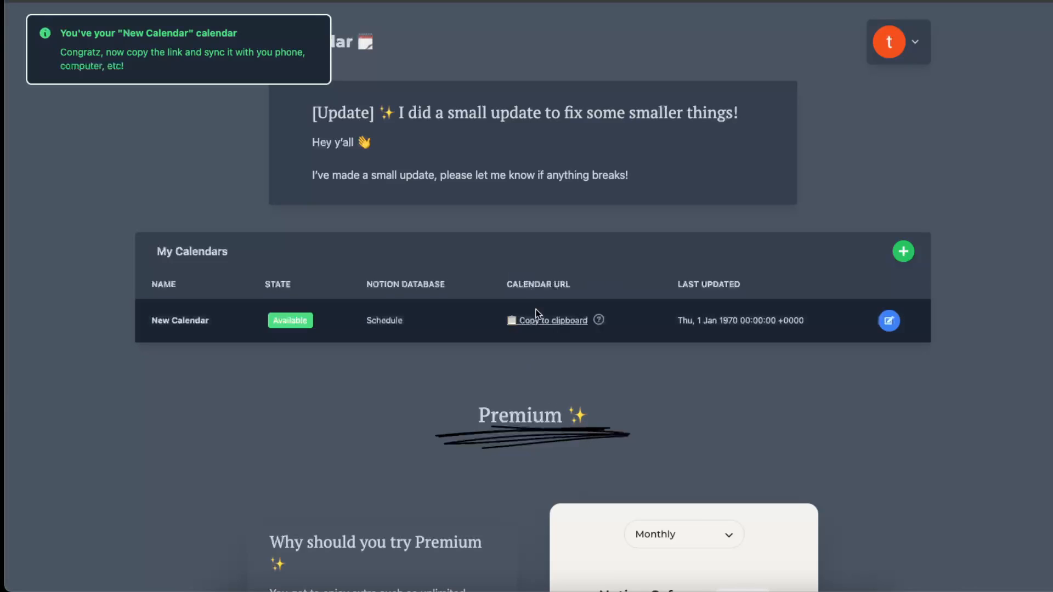
Copy New Calendar's subscription URL to the clipboard
left_click(551, 320)
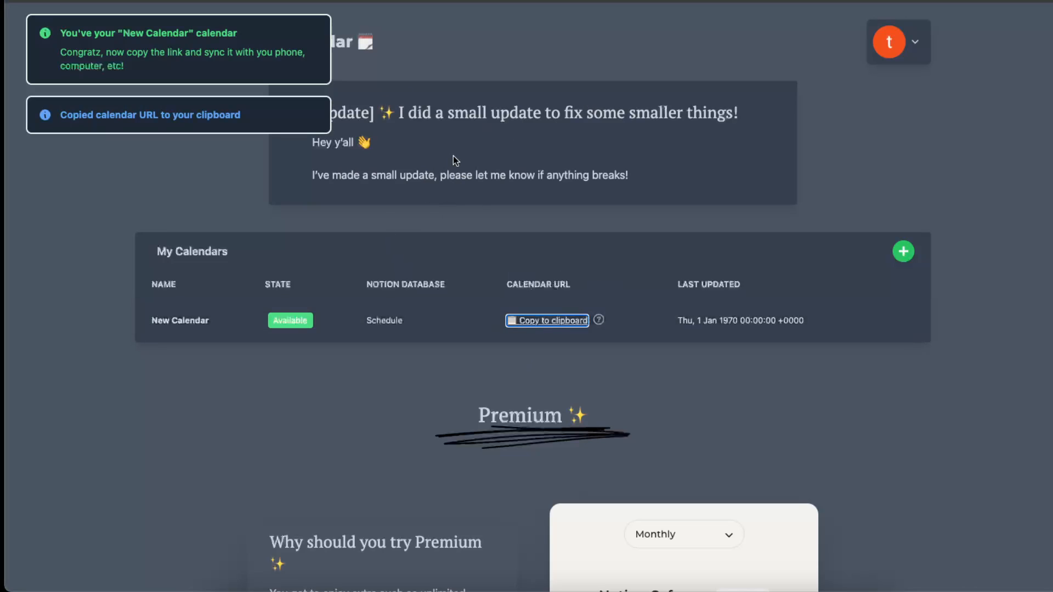
mouse_move(508, 193)
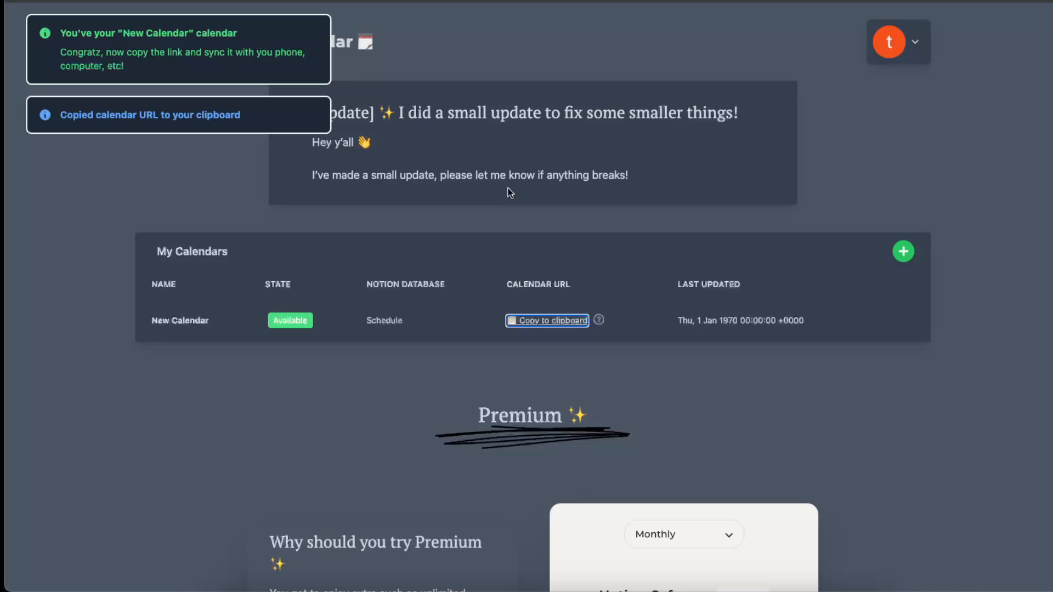
mouse_move(533, 193)
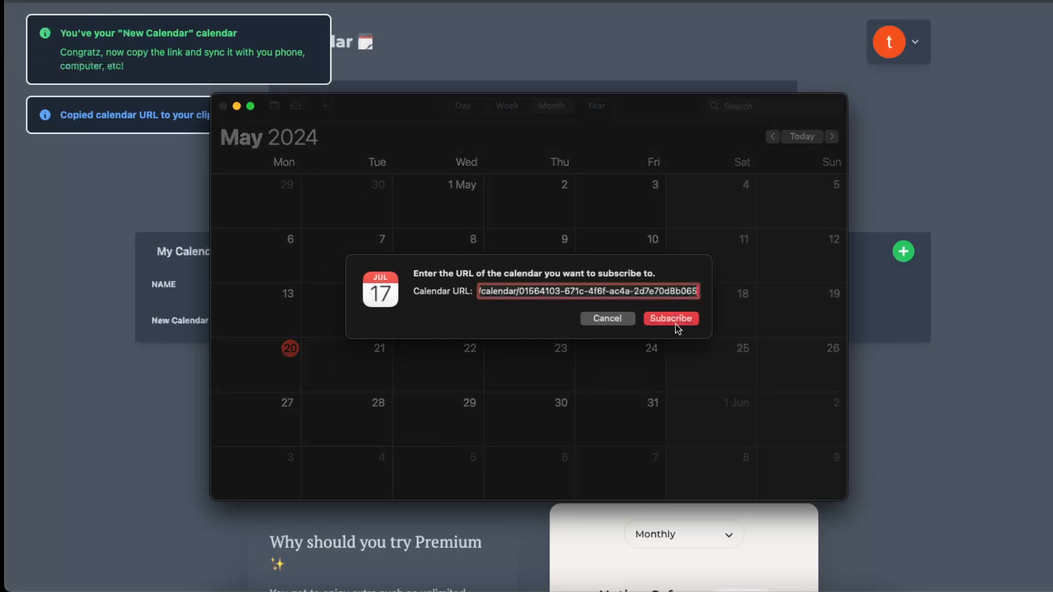
Subscribe to the pasted Notion Cafe URL in Apple Calendar
left_click(670, 318)
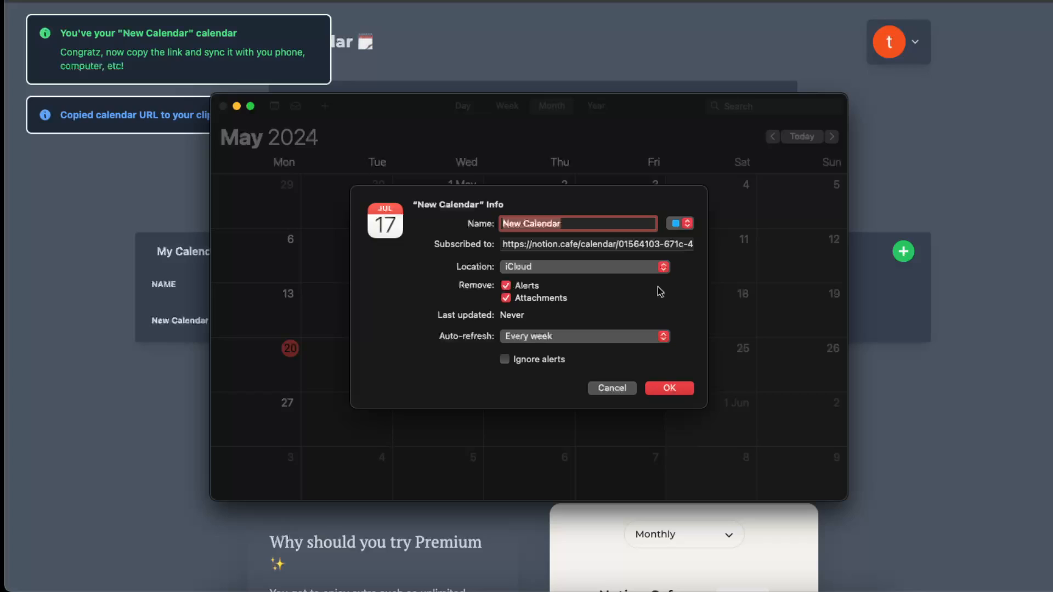